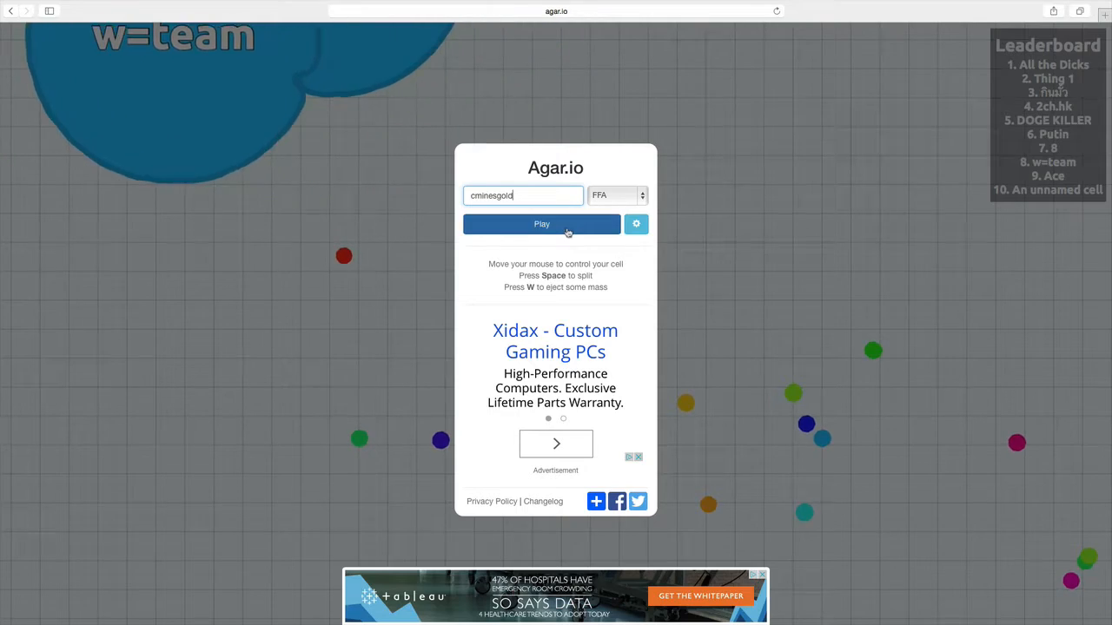
- Start a round and grow the 'cminesgold' cell by eating pellets
click(542, 224)
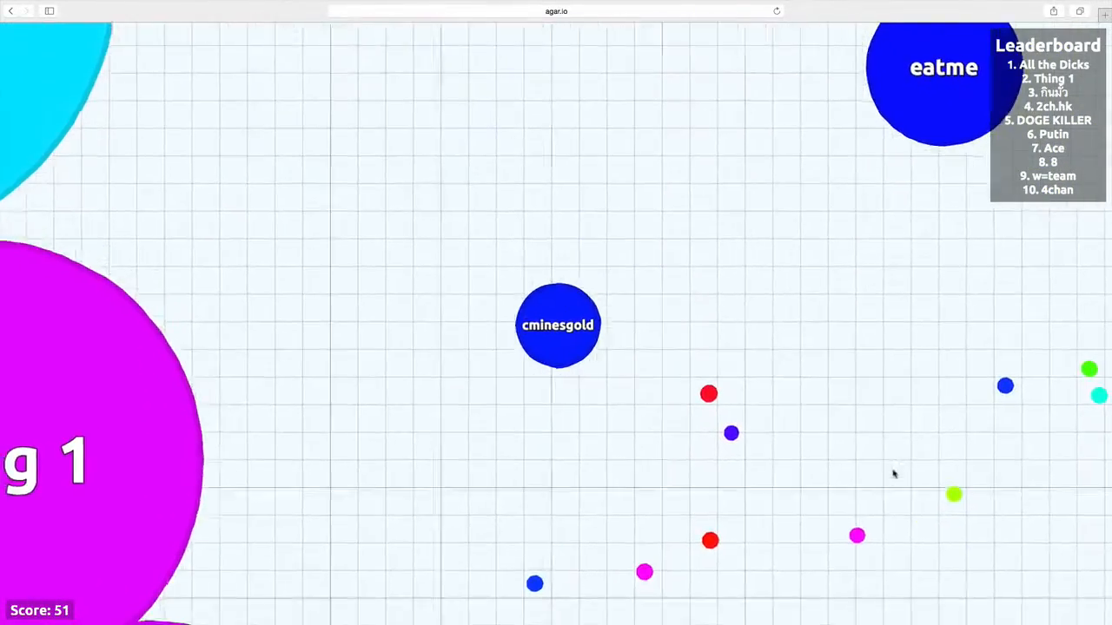
mouse_move(398, 543)
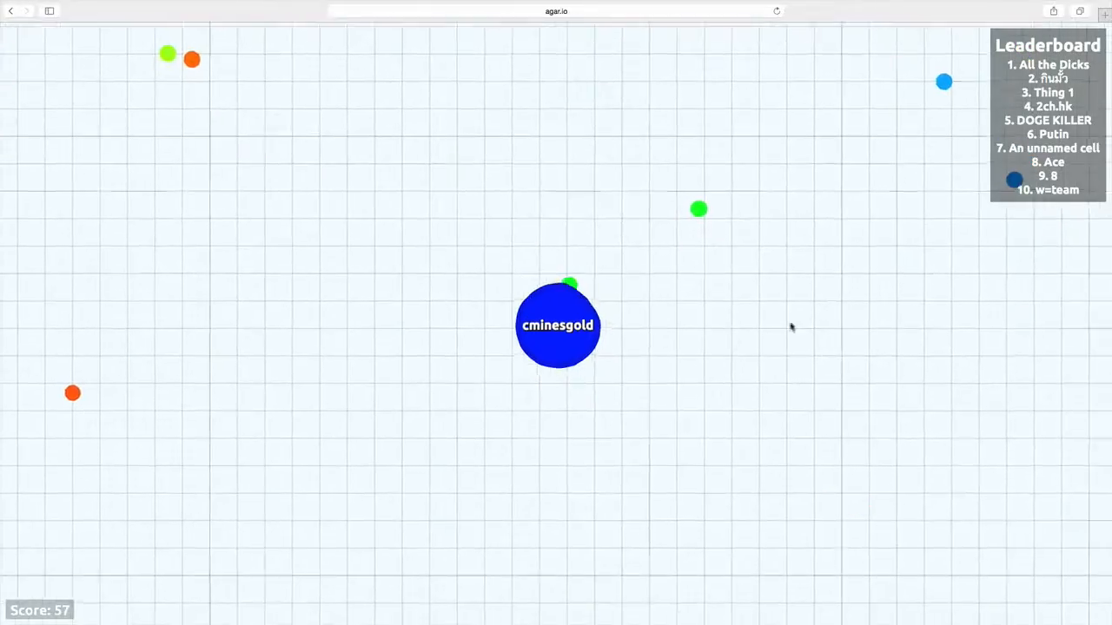
- Keep playing, using Space, until the cell is eaten at score 216
key(space)
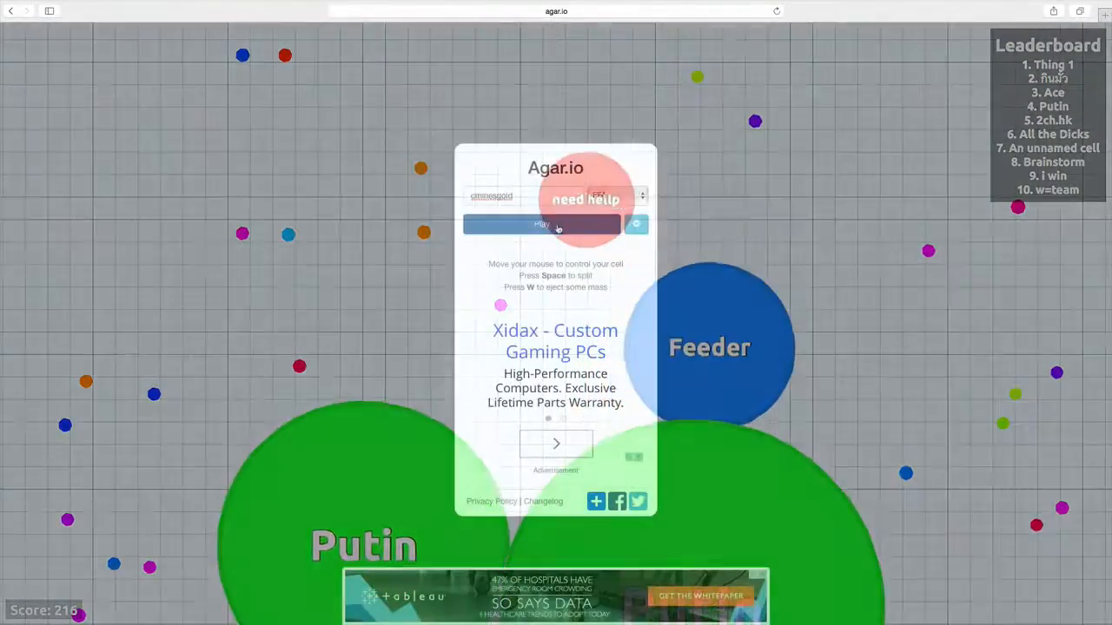
- Start a new round and play until eaten at a score of 53
click(541, 224)
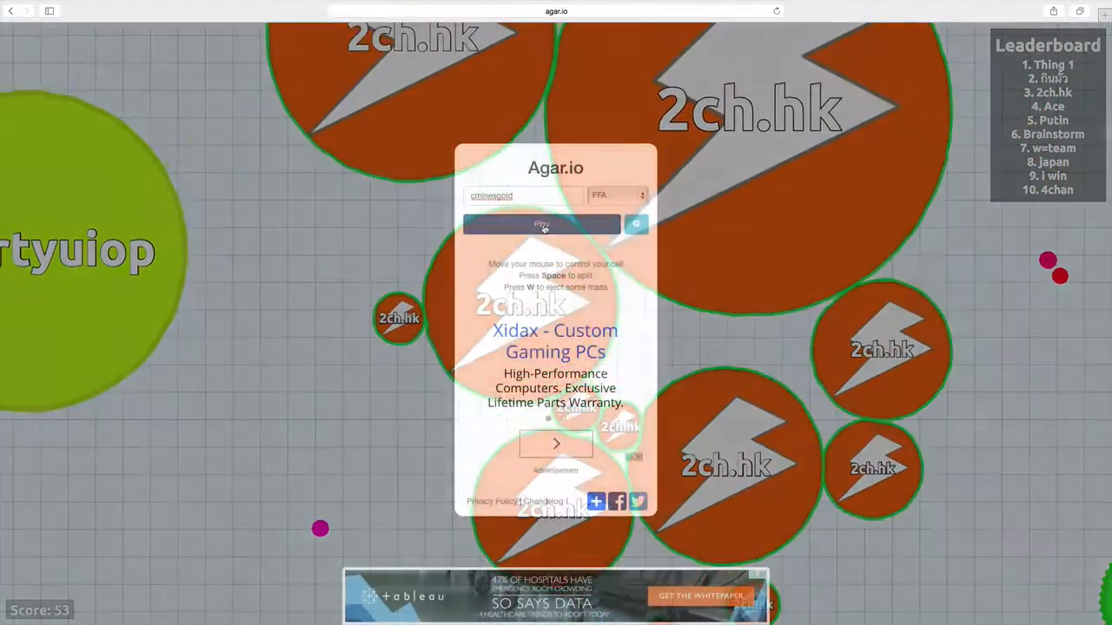
- Play a brief round, then change the nickname to 'Feed=Team' on the start menu
click(541, 224)
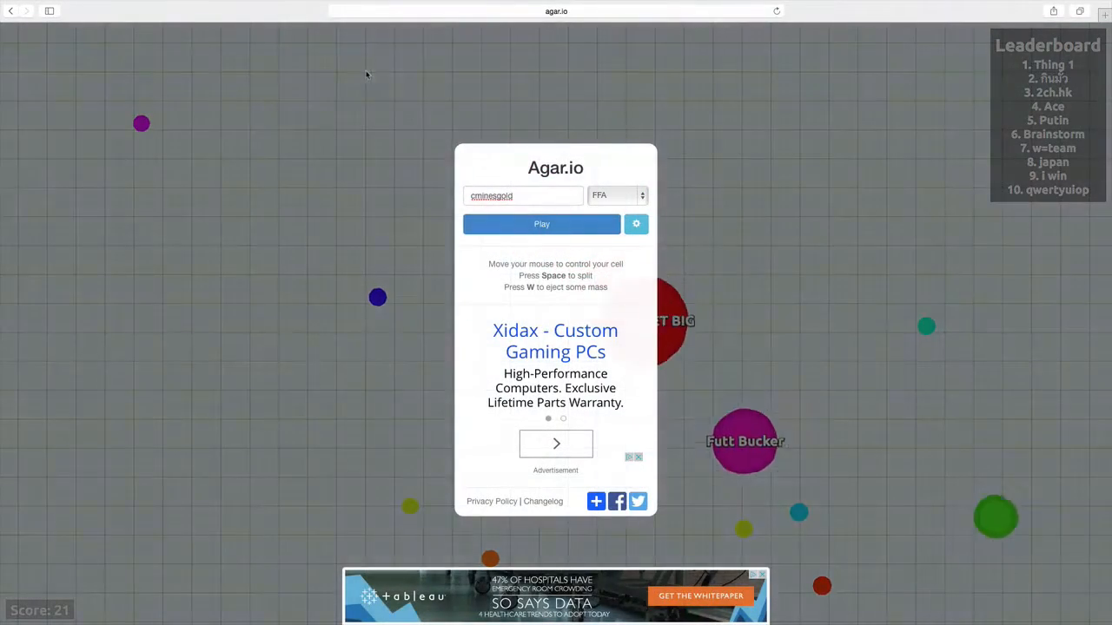
click(523, 195)
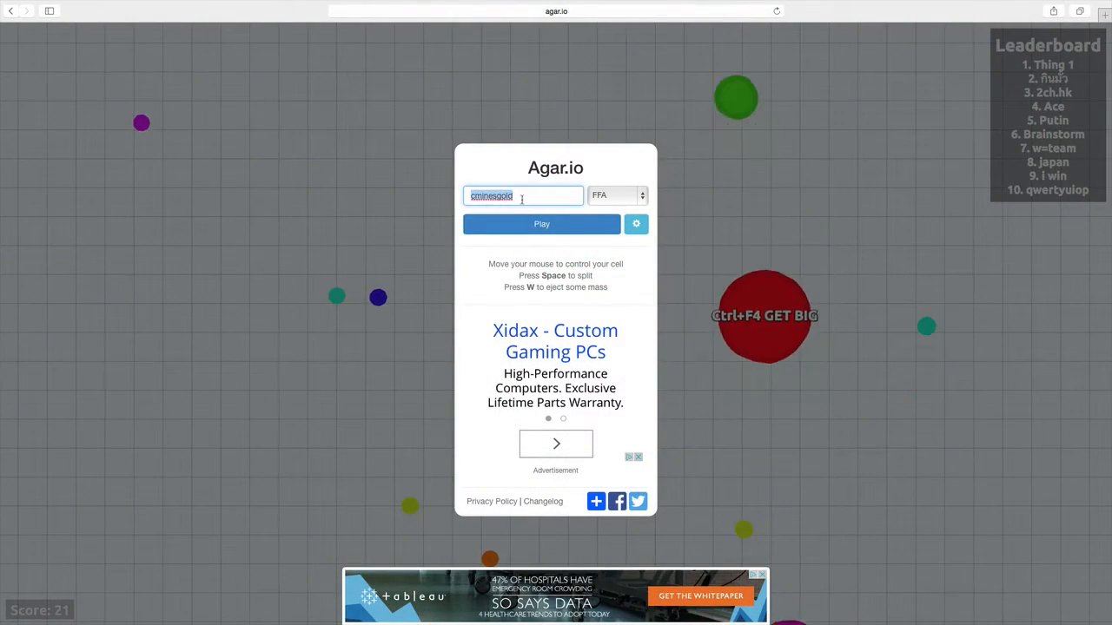
text(Feed=)
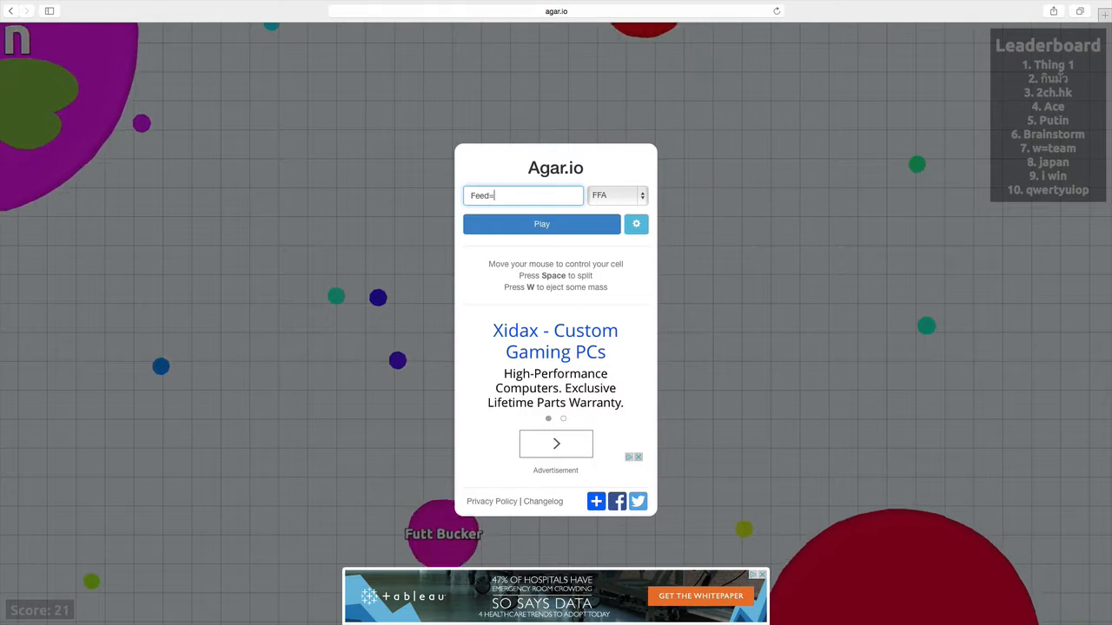
text(Team)
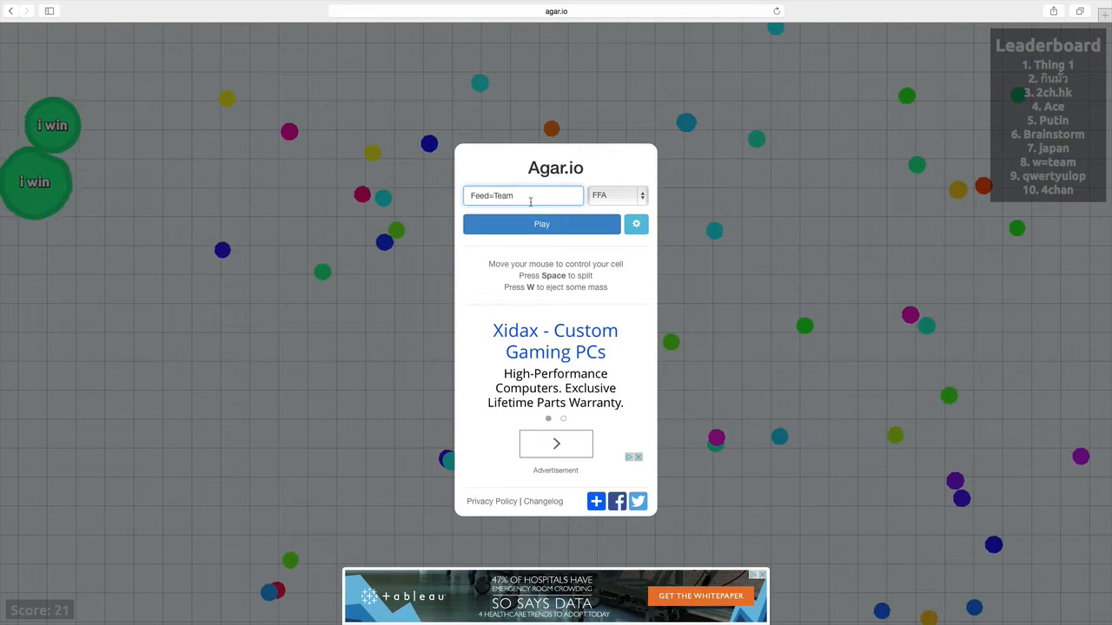
click(541, 225)
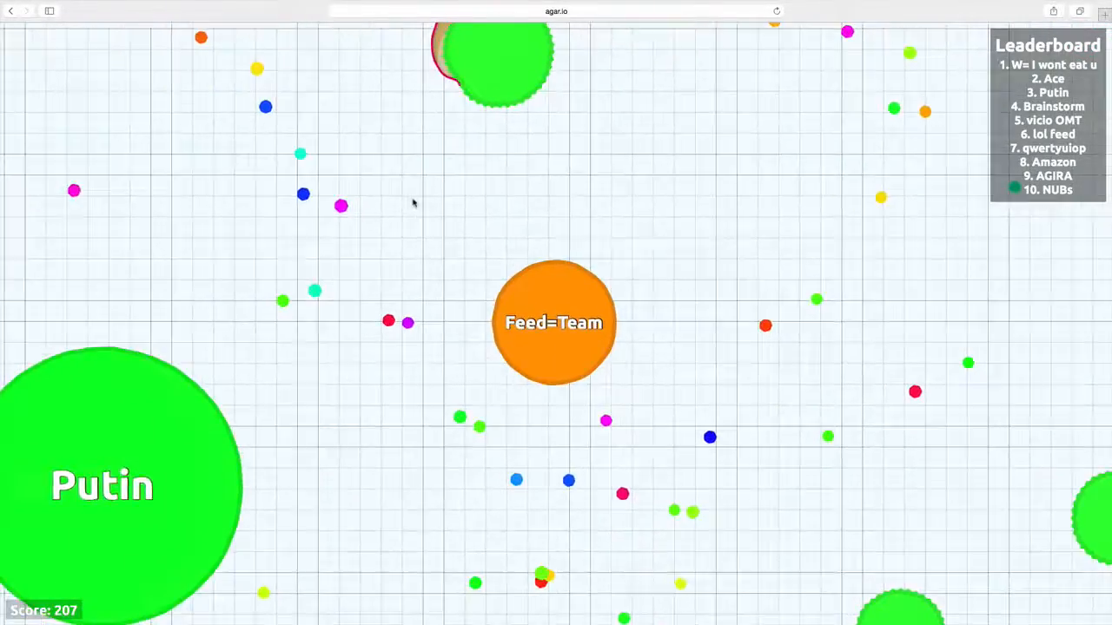
mouse_move(413, 203)
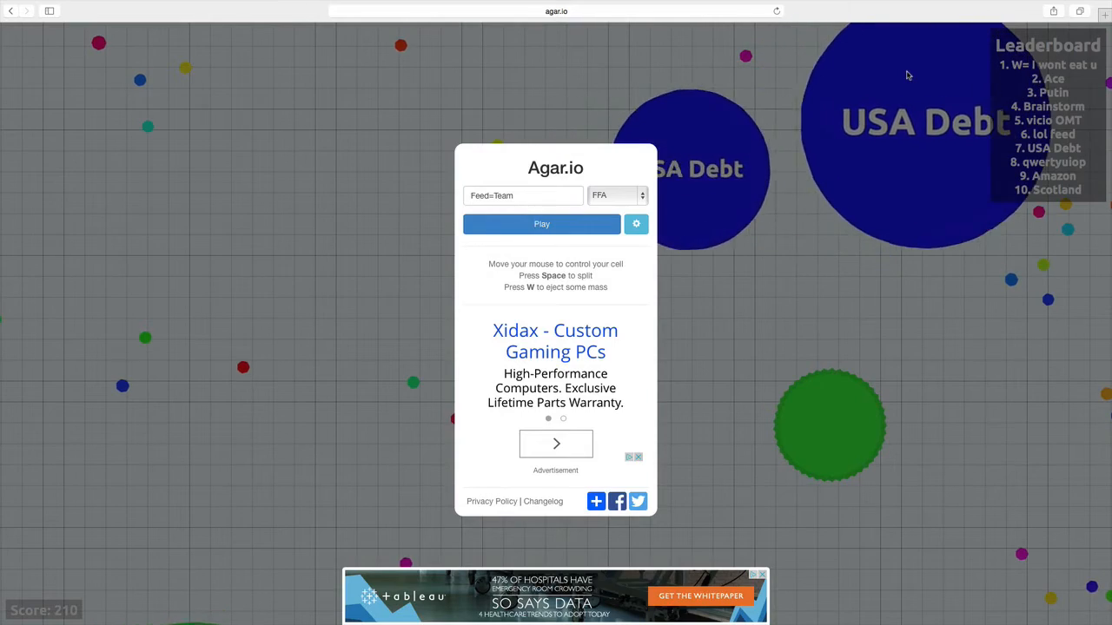
- Begin a new FFA round as the 'Feed=Team' cell
click(541, 224)
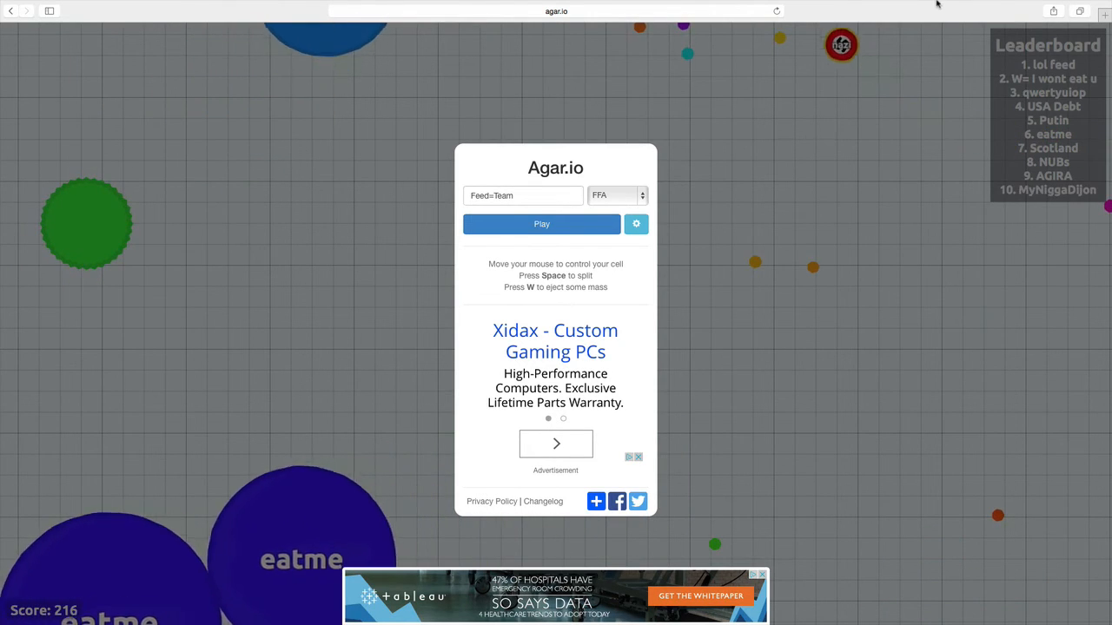
- Open ScreenFlow's menu-bar recording options to reach Stop Record
click(909, 6)
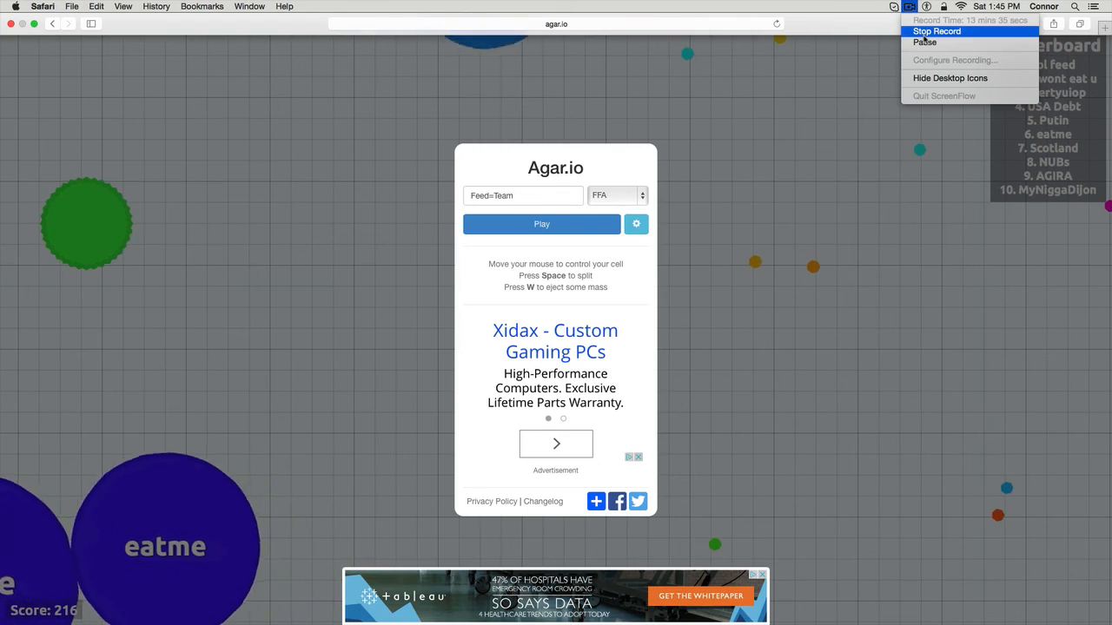